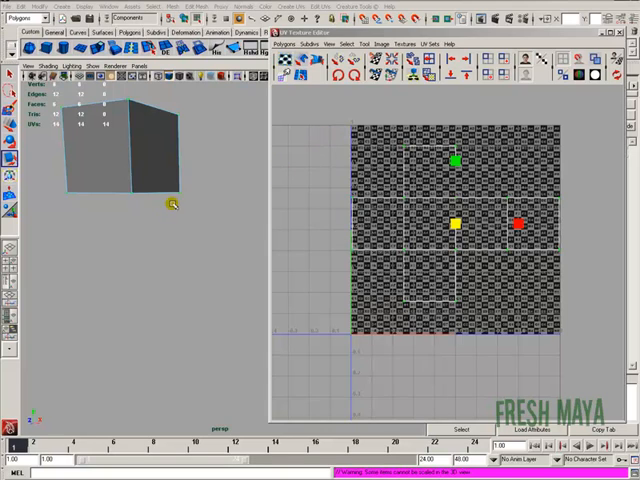
{"action": "mouse_move", "coordinate": [330, 120]}
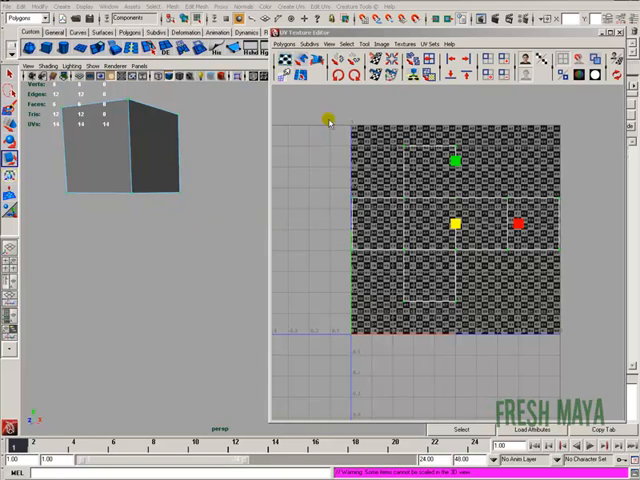
- Start a UV Snapshot of the cube's layout from the Polygons menu
{"action": "left_click", "coordinate": [290, 44]}
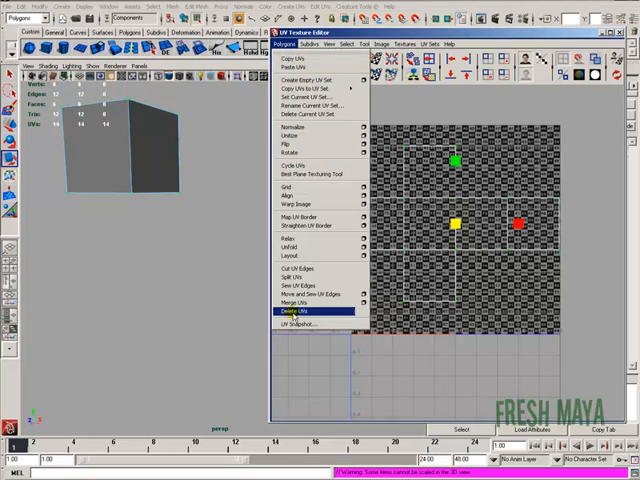
{"action": "left_click", "coordinate": [300, 312]}
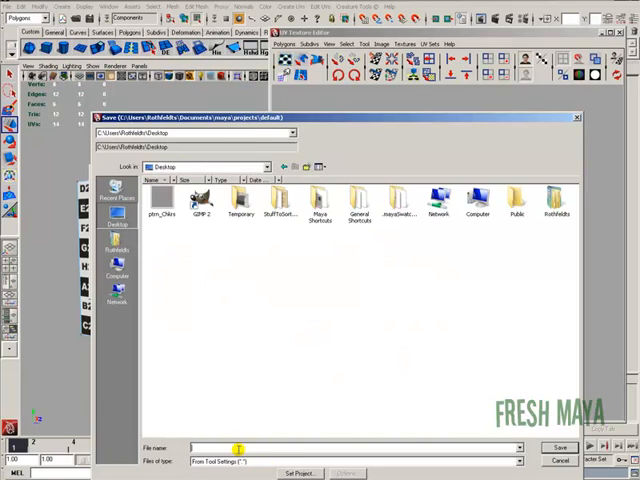
- Name the snapshot 'Cube' on the Desktop and export the UV image
{"action": "type", "text": "CubeUvs"}
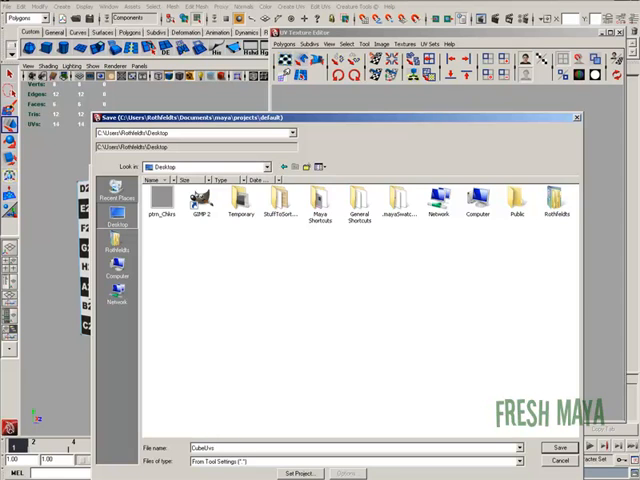
{"action": "left_click", "coordinate": [560, 446]}
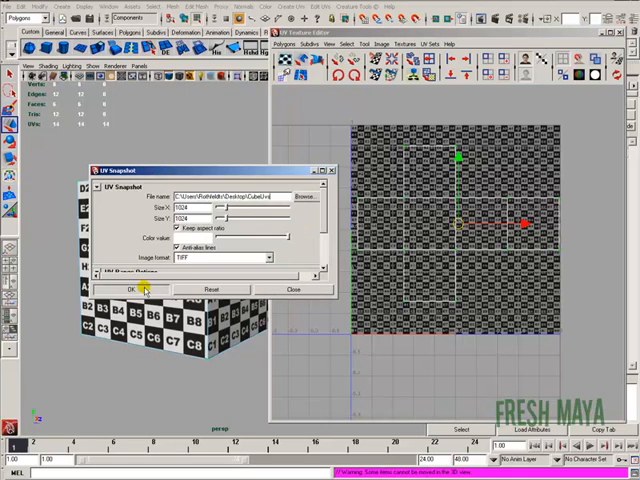
{"action": "left_click", "coordinate": [130, 288]}
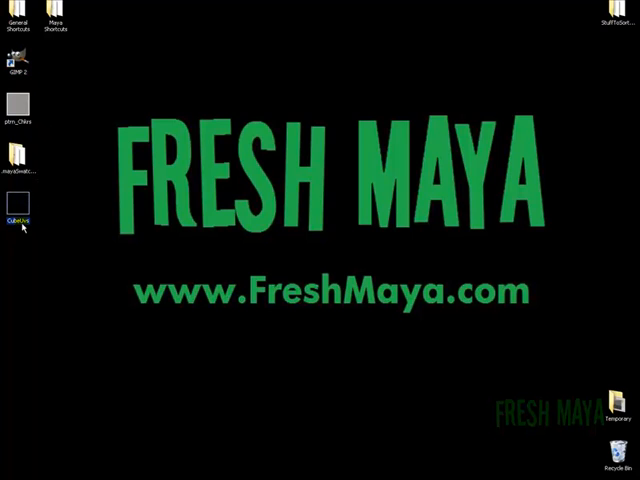
- View the saved Cube snapshot image in Windows Photo Viewer
{"action": "double_click", "coordinate": [14, 204]}
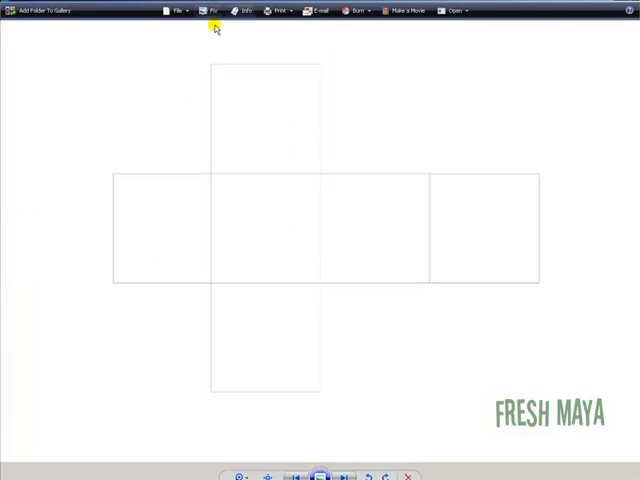
{"action": "mouse_move", "coordinate": [420, 180]}
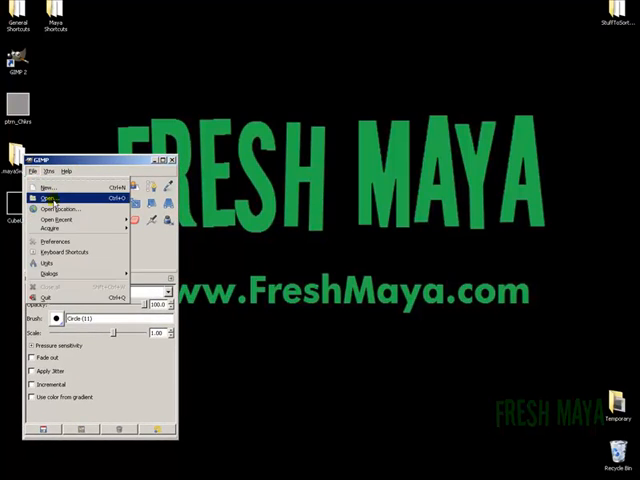
- Load the Cube image from the Desktop and show the Layers dialog
{"action": "left_click", "coordinate": [58, 196]}
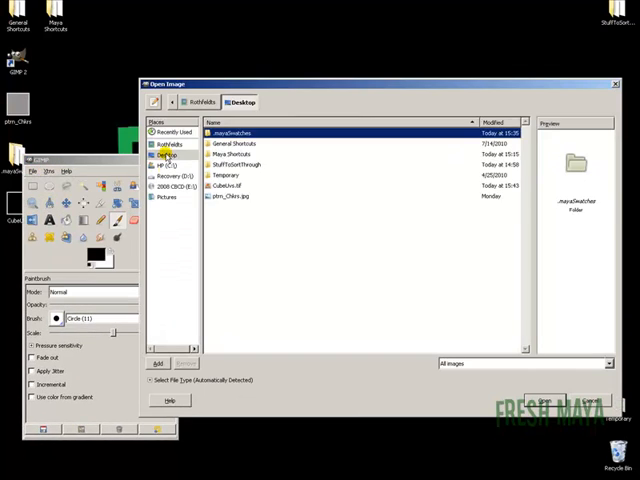
{"action": "left_click", "coordinate": [230, 188]}
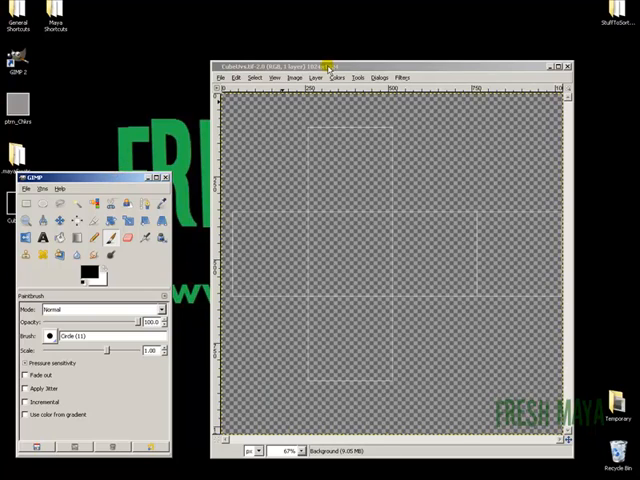
{"action": "left_click", "coordinate": [370, 72]}
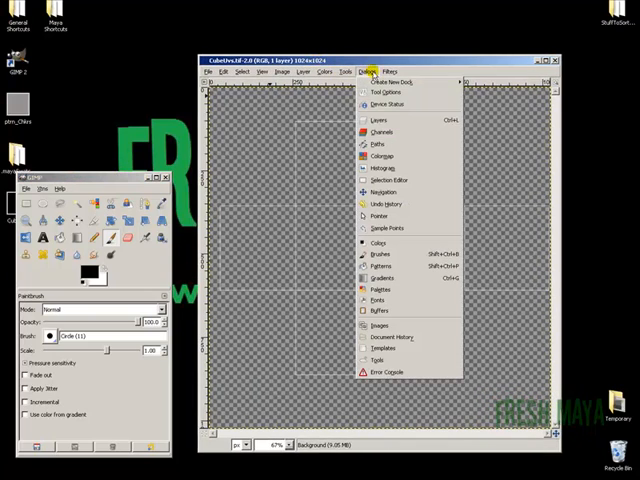
{"action": "mouse_move", "coordinate": [378, 120]}
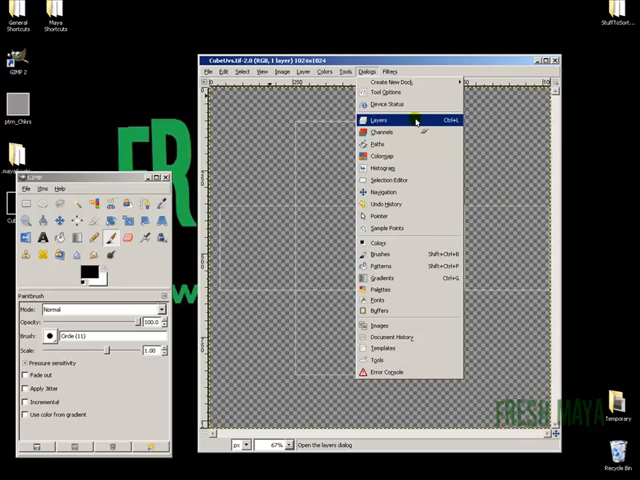
{"action": "left_click", "coordinate": [376, 120]}
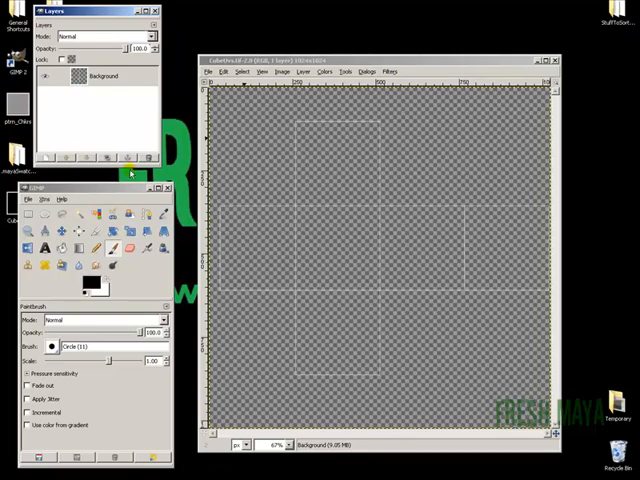
- Create a new layer with Transparency fill above the background
{"action": "left_click", "coordinate": [302, 72]}
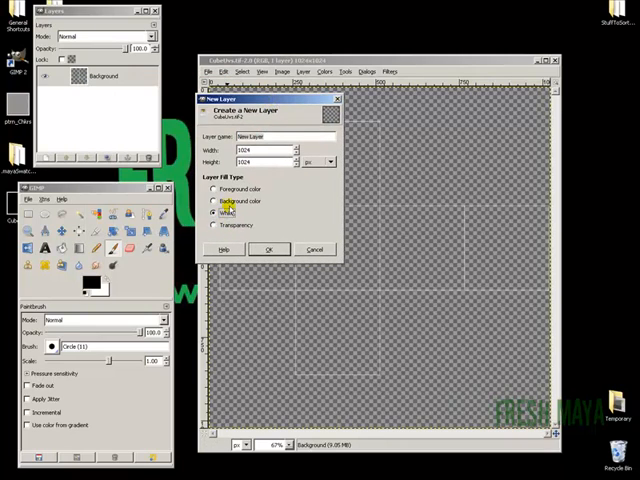
{"action": "left_click", "coordinate": [212, 224]}
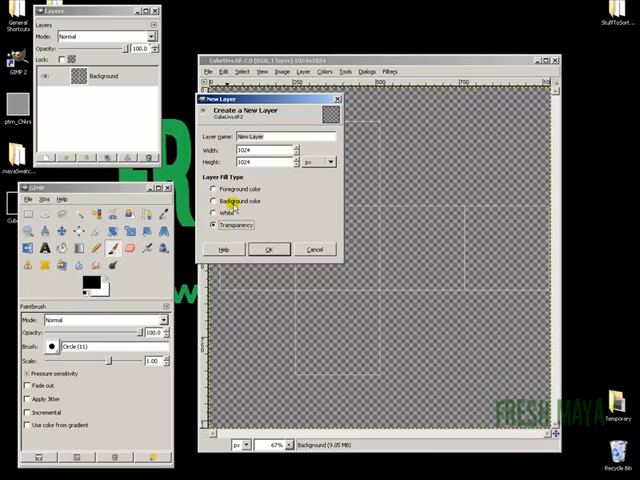
{"action": "left_click", "coordinate": [212, 212]}
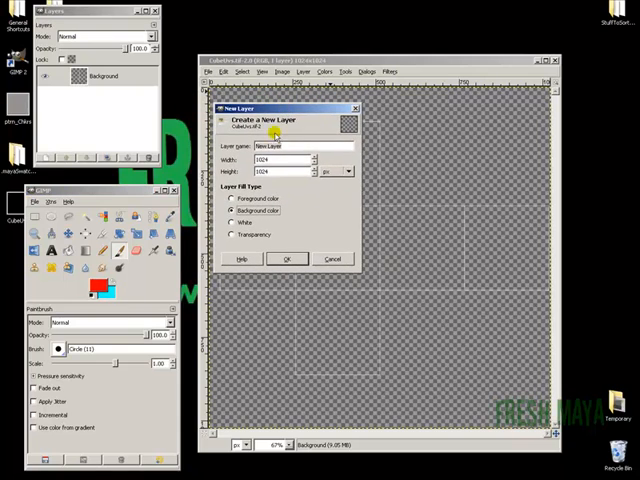
{"action": "mouse_move", "coordinate": [112, 296]}
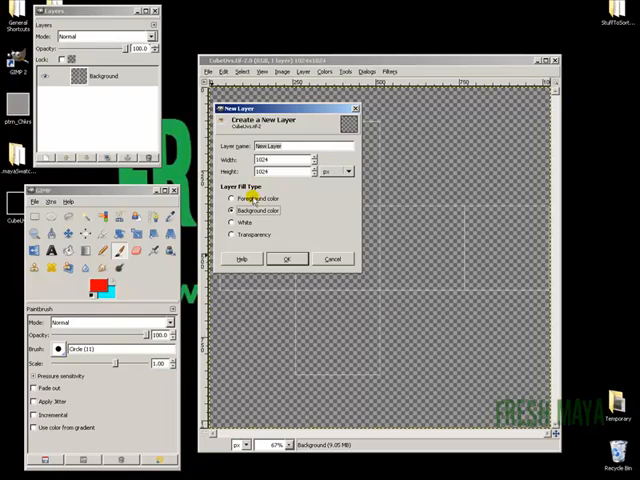
{"action": "left_click", "coordinate": [232, 198]}
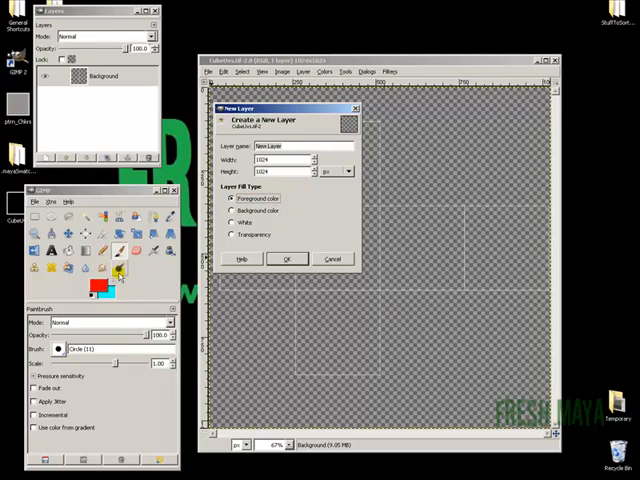
{"action": "left_click", "coordinate": [232, 234]}
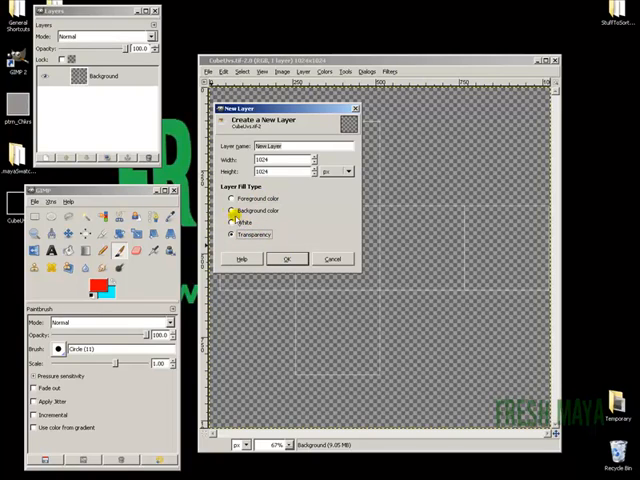
{"action": "left_click", "coordinate": [286, 260]}
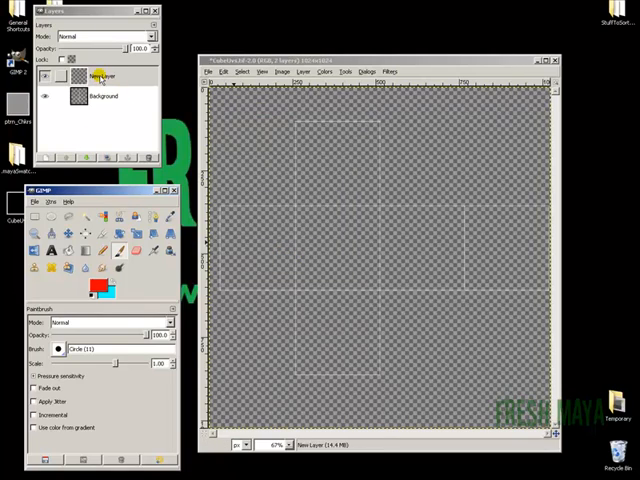
- Rename the outline and background layers and fill the background black
{"action": "double_click", "coordinate": [100, 76]}
{"action": "type", "text": "Backgr"}
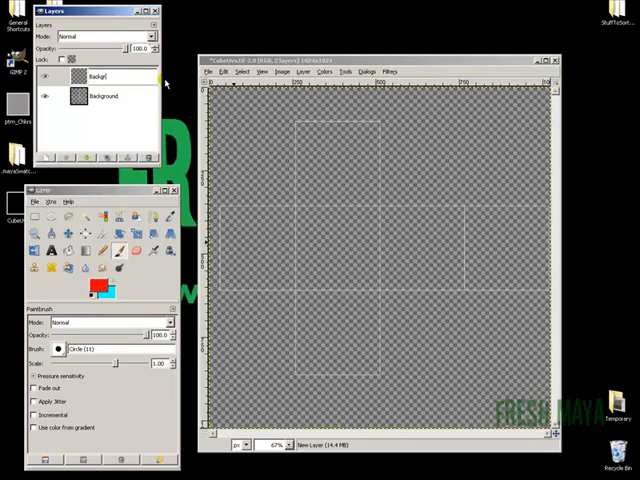
{"action": "double_click", "coordinate": [100, 76]}
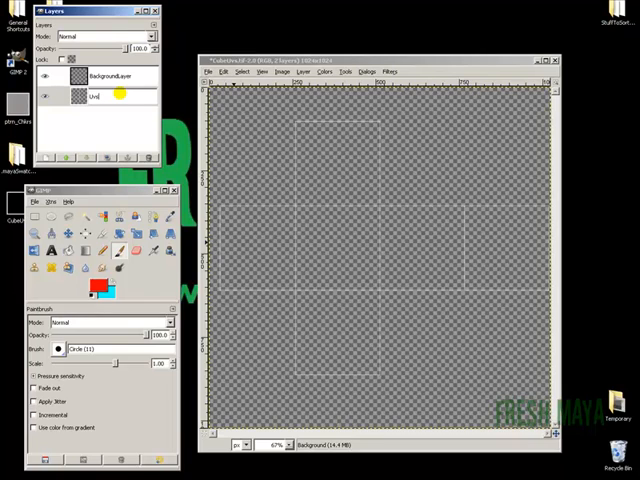
{"action": "left_click", "coordinate": [110, 76]}
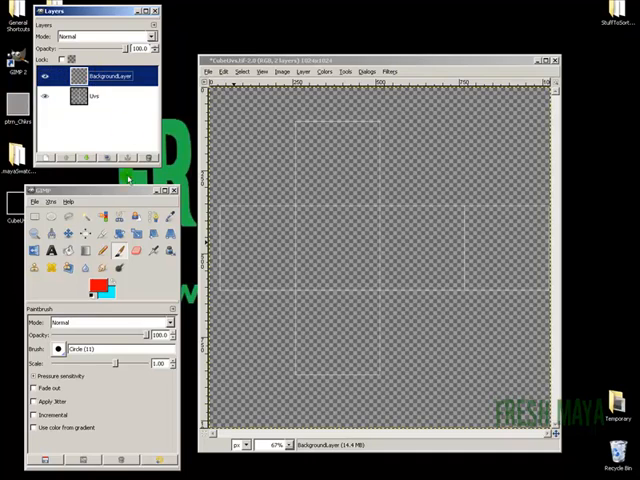
{"action": "left_click", "coordinate": [92, 288]}
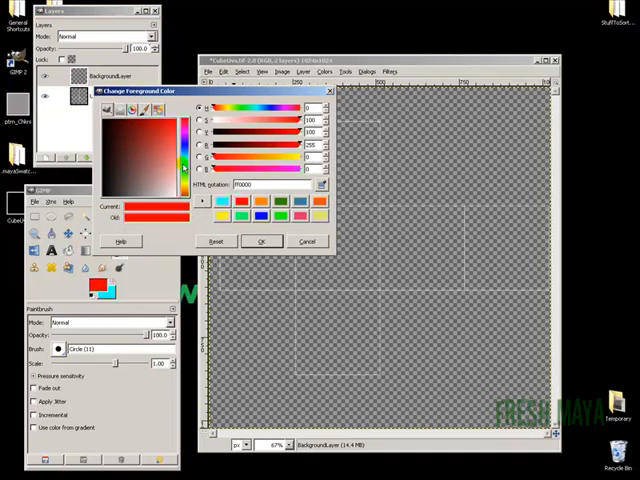
{"action": "left_click", "coordinate": [262, 240]}
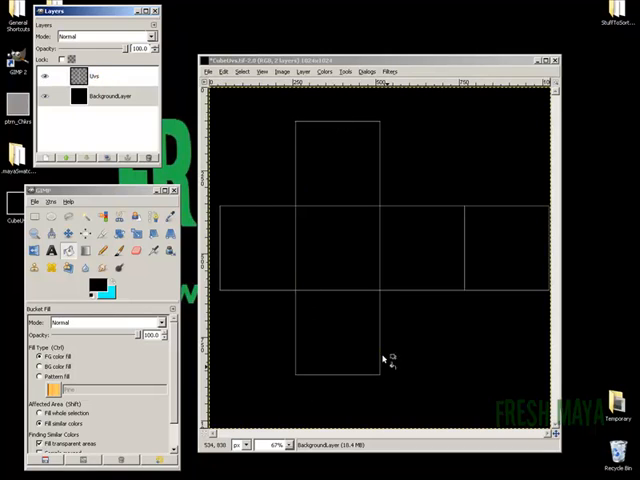
{"action": "mouse_move", "coordinate": [336, 264]}
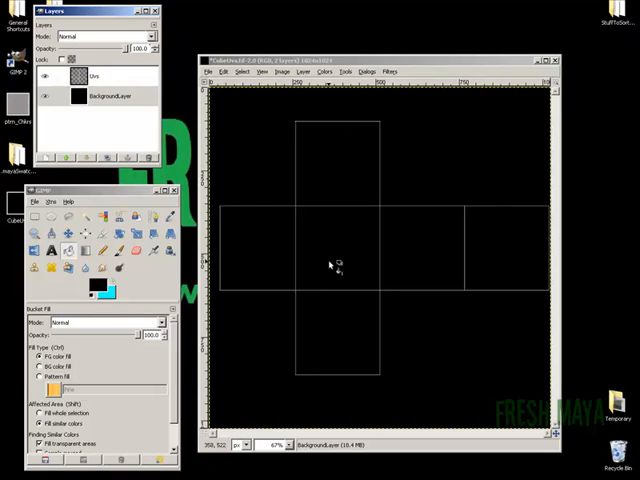
{"action": "mouse_move", "coordinate": [350, 140]}
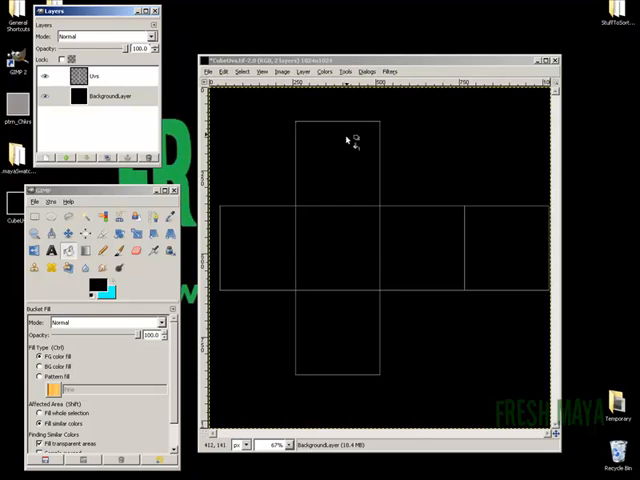
{"action": "mouse_move", "coordinate": [250, 224]}
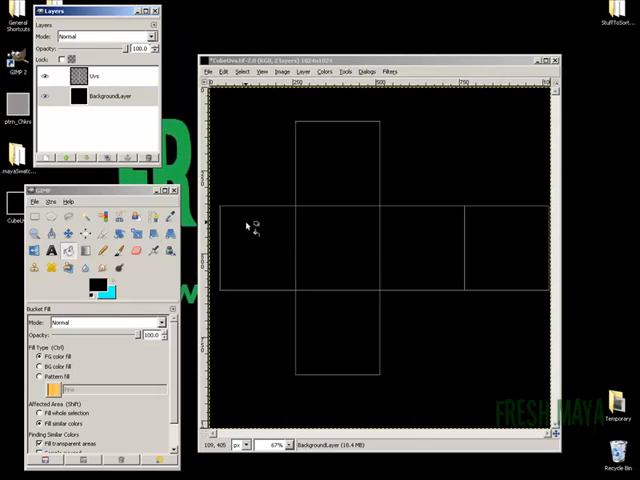
{"action": "mouse_move", "coordinate": [318, 230]}
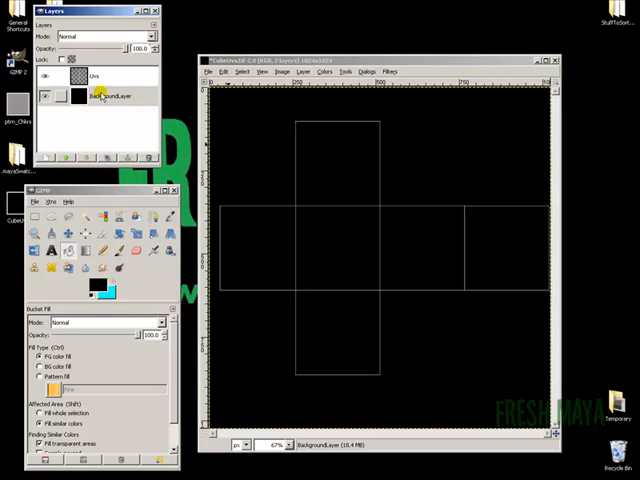
- Add a 'Colors' layer and lower it beneath the outline layer
{"action": "left_click", "coordinate": [96, 76]}
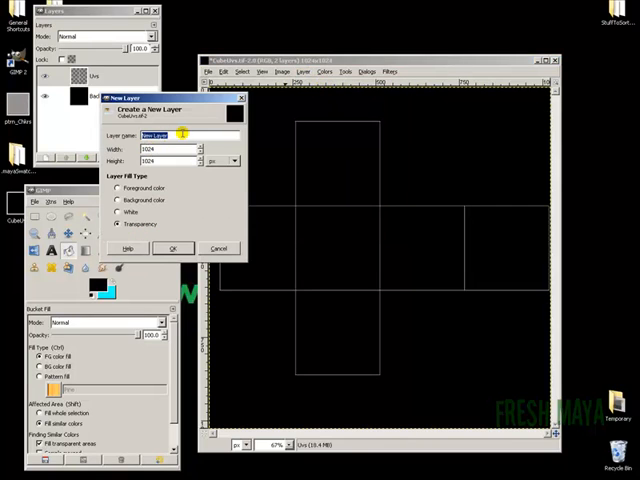
{"action": "type", "text": "Color"}
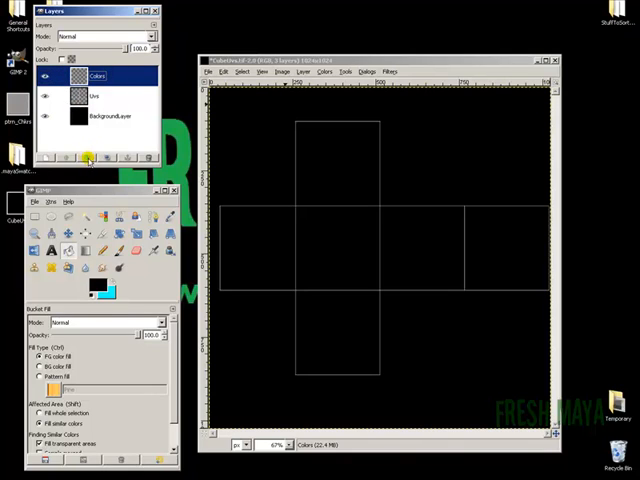
{"action": "left_click", "coordinate": [88, 156]}
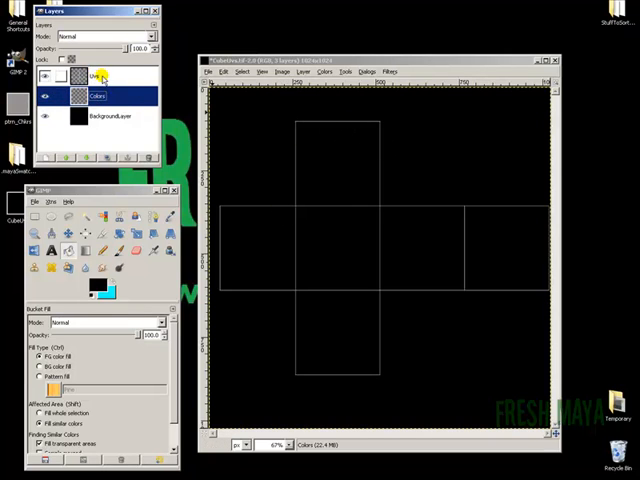
{"action": "left_click", "coordinate": [96, 76]}
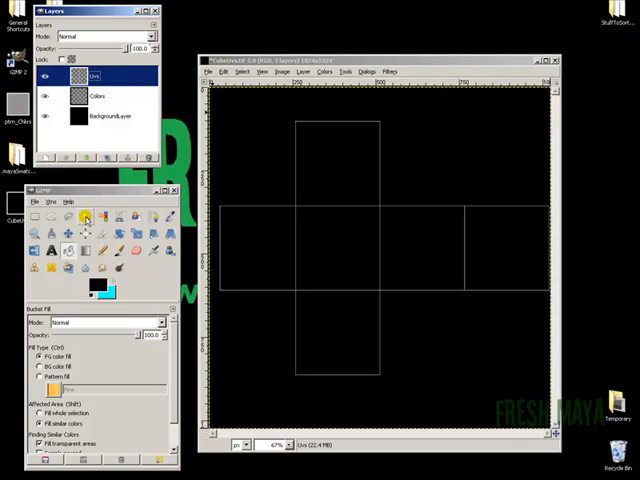
{"action": "mouse_move", "coordinate": [84, 220]}
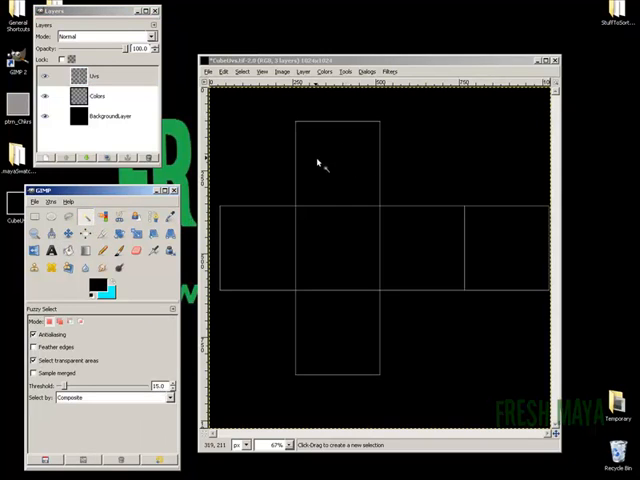
{"action": "mouse_move", "coordinate": [368, 130]}
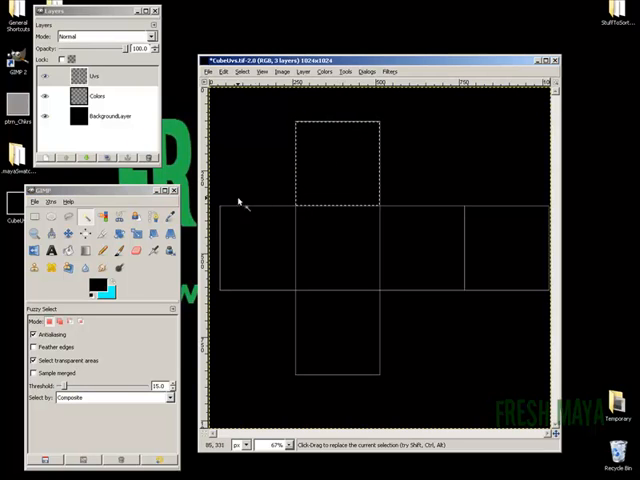
- Bucket-fill the top face green and the bottom face blue on the Colors layer
{"action": "left_click", "coordinate": [96, 96]}
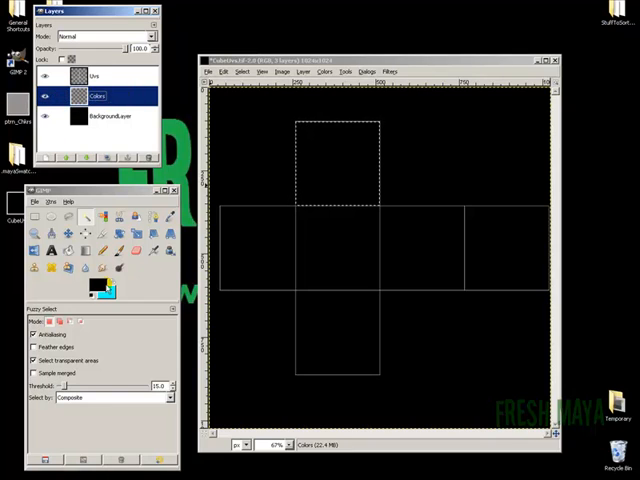
{"action": "left_click", "coordinate": [90, 284]}
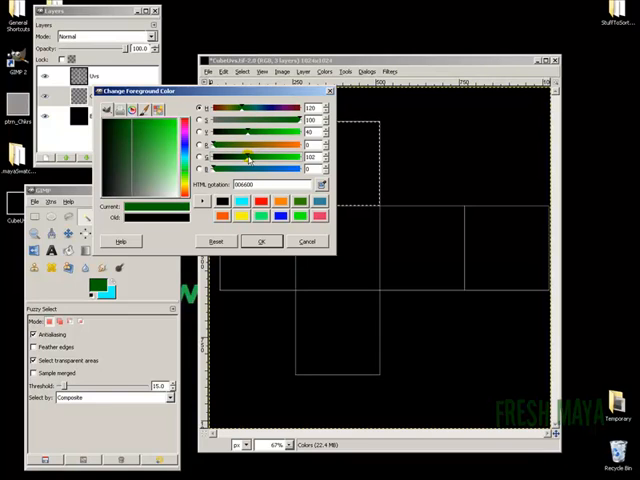
{"action": "left_click", "coordinate": [262, 240]}
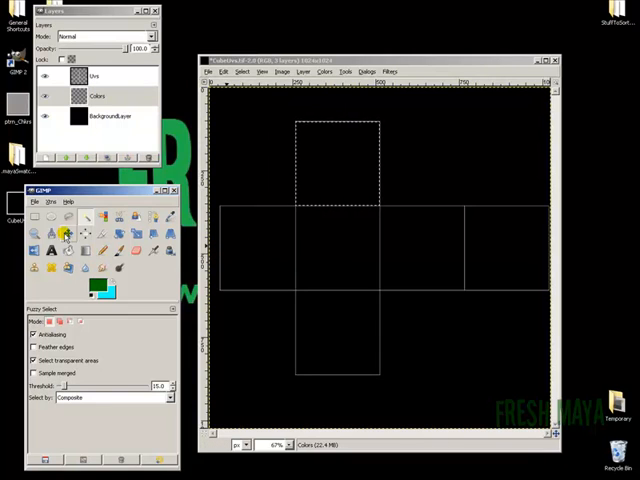
{"action": "left_click", "coordinate": [64, 234]}
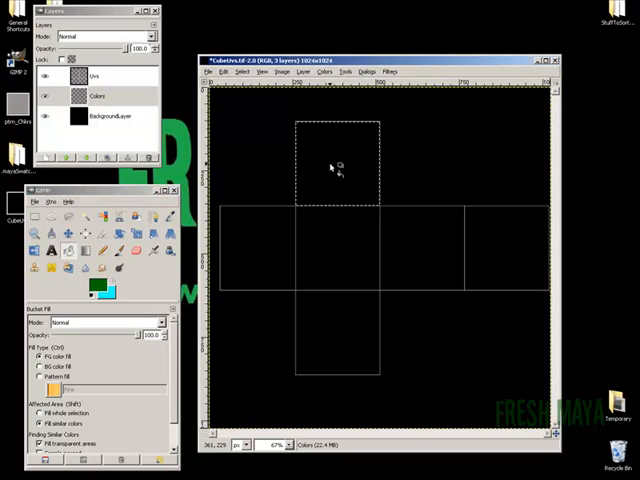
{"action": "left_click", "coordinate": [336, 164]}
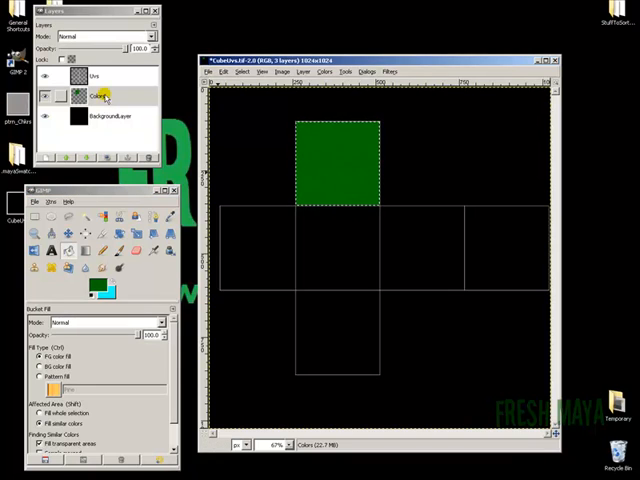
{"action": "left_click", "coordinate": [96, 76]}
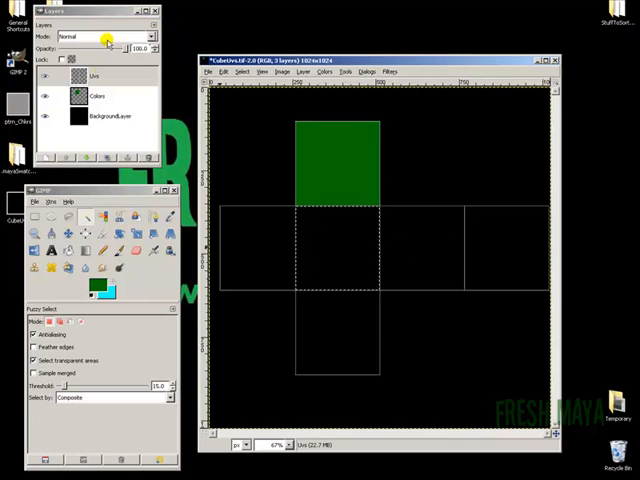
{"action": "left_click", "coordinate": [96, 96]}
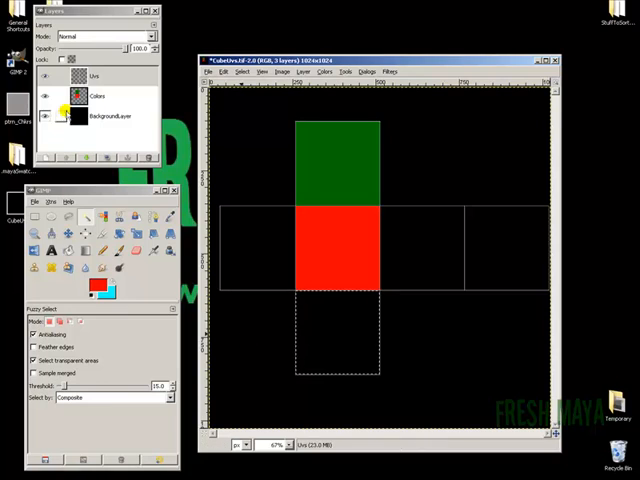
{"action": "left_click", "coordinate": [96, 96]}
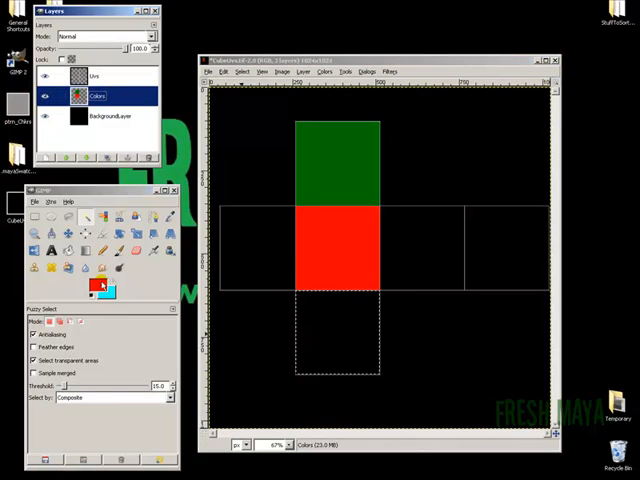
{"action": "left_click", "coordinate": [100, 284]}
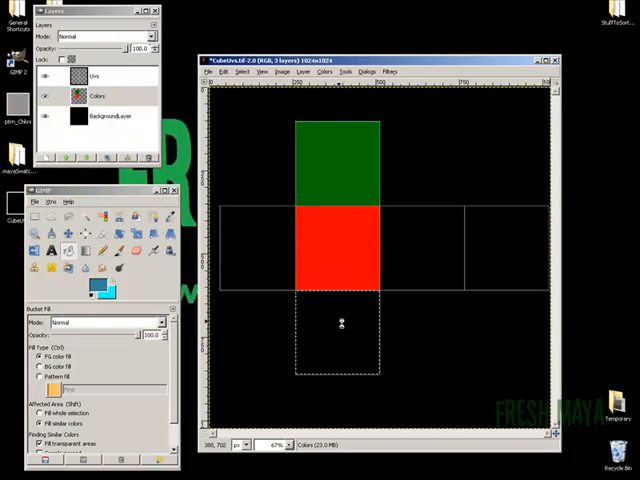
{"action": "left_click", "coordinate": [340, 330]}
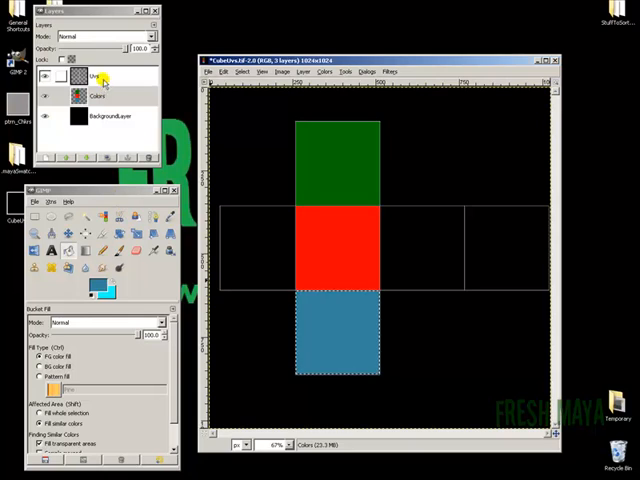
- Fill the right face yellow and far-right face orange, then select the leftmost face
{"action": "left_click", "coordinate": [96, 76]}
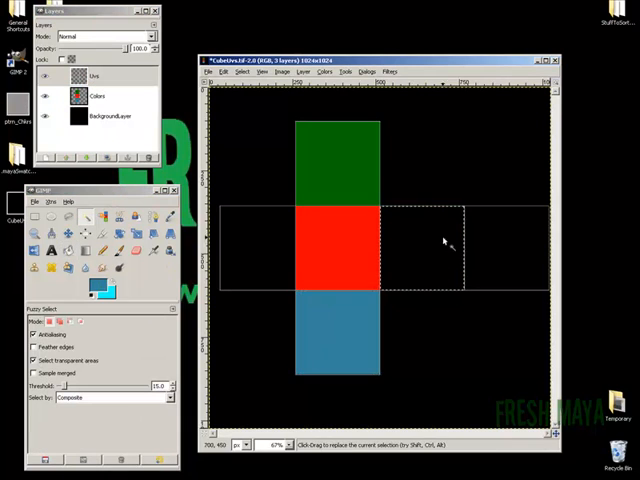
{"action": "left_click", "coordinate": [96, 288]}
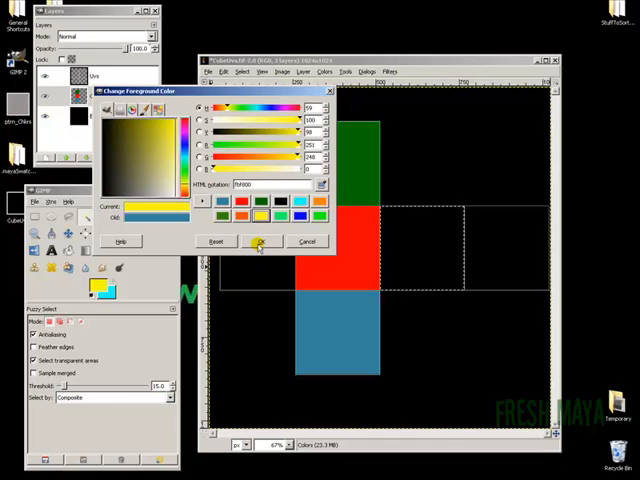
{"action": "left_click", "coordinate": [260, 240]}
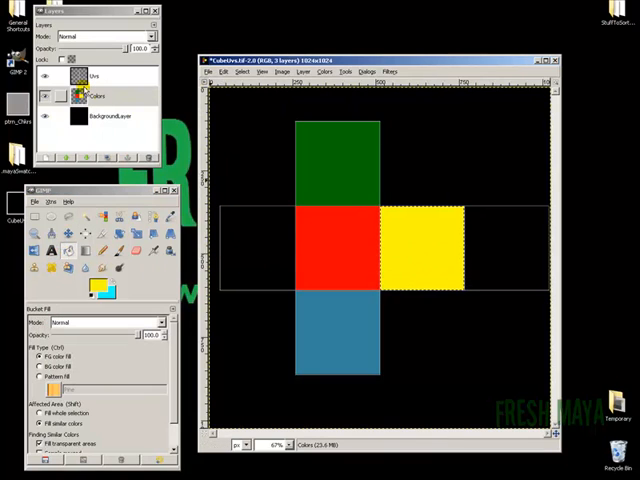
{"action": "left_click", "coordinate": [96, 76]}
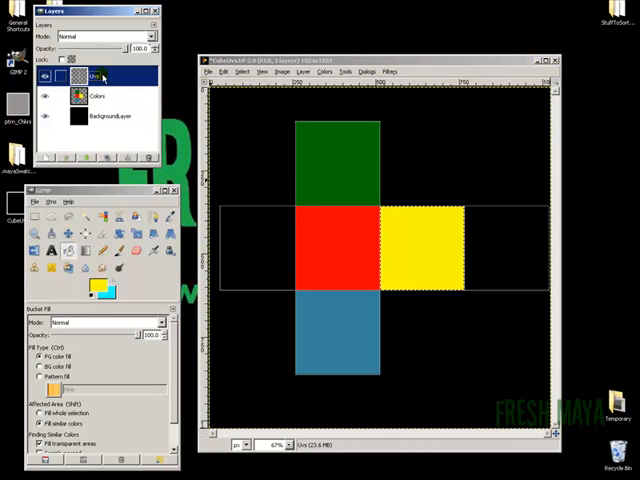
{"action": "left_click", "coordinate": [80, 232]}
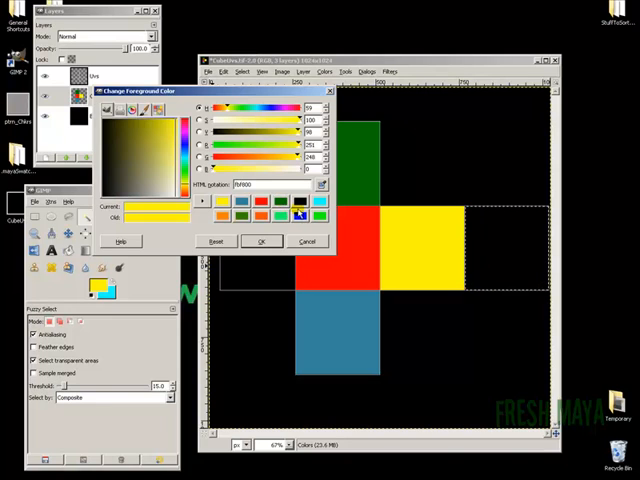
{"action": "left_click", "coordinate": [262, 240]}
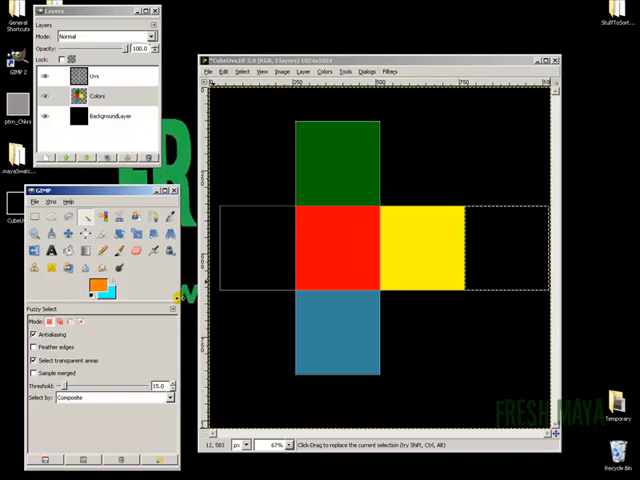
{"action": "left_click", "coordinate": [504, 248]}
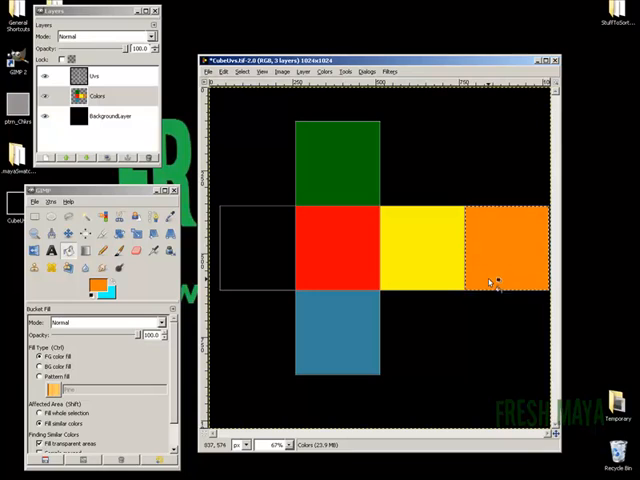
{"action": "left_click", "coordinate": [96, 76]}
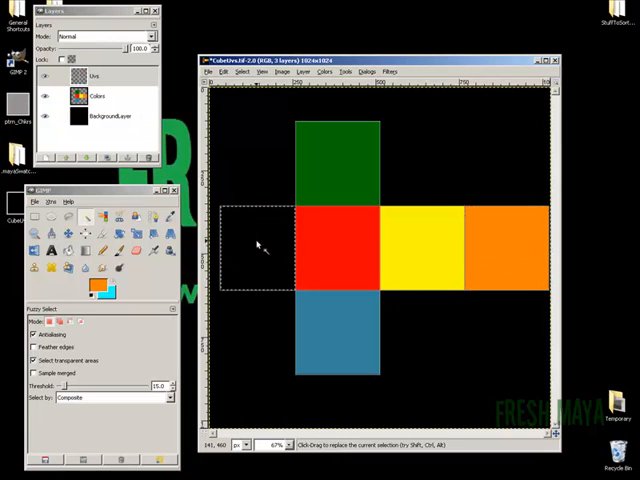
{"action": "left_click", "coordinate": [96, 96]}
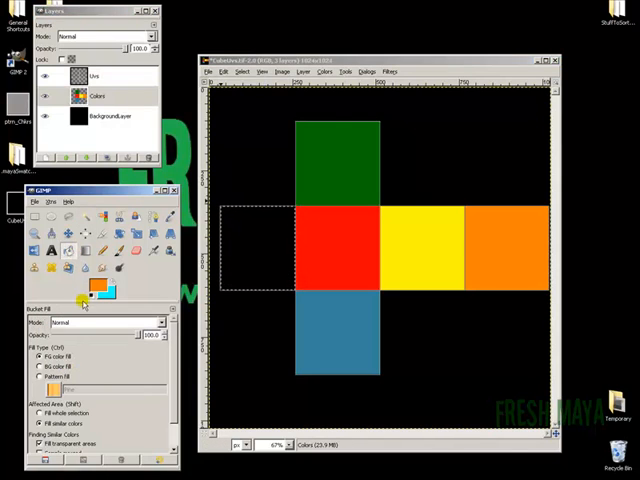
{"action": "left_click", "coordinate": [94, 288]}
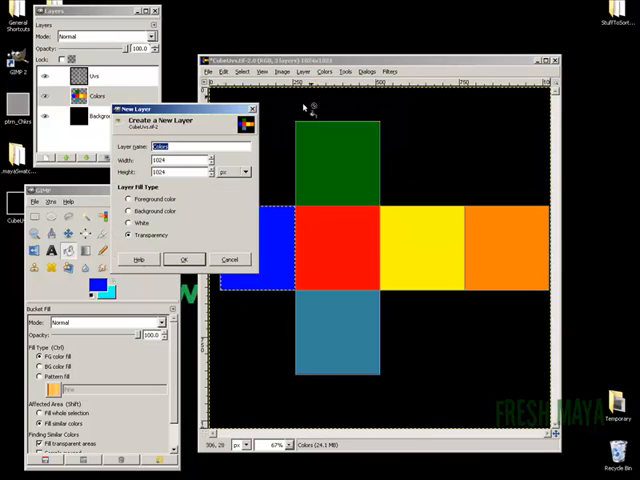
- Create a transparent layer named 'Lettering' above the colour layers
{"action": "type", "text": "Lettering"}
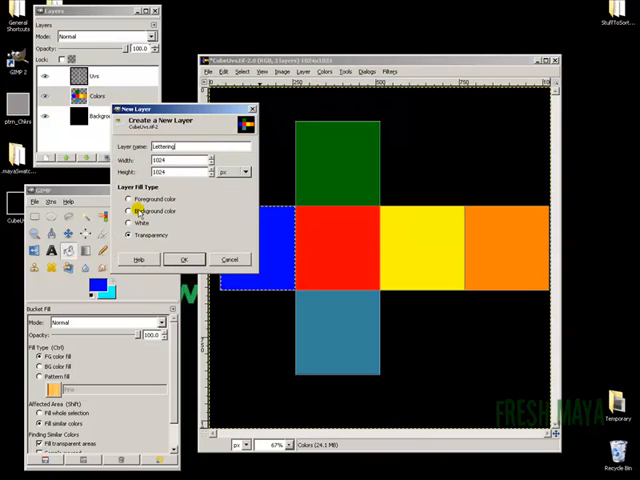
{"action": "left_click", "coordinate": [128, 234]}
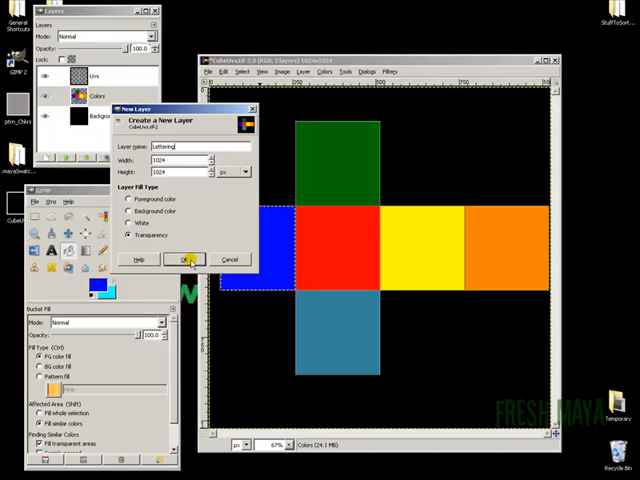
{"action": "left_click", "coordinate": [184, 260]}
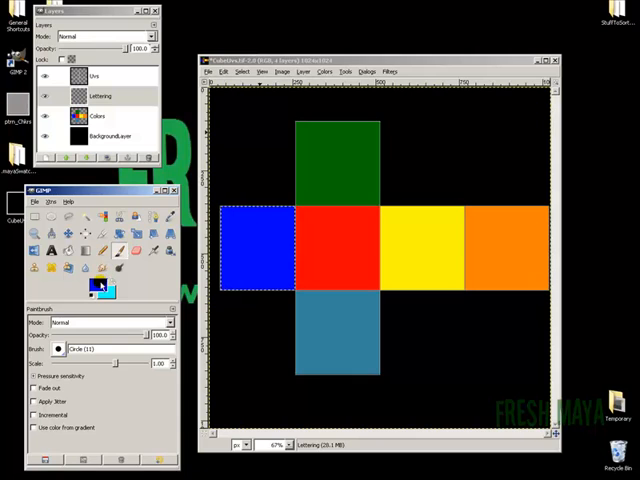
- Choose purple as the foreground paint colour for the lettering
{"action": "left_click", "coordinate": [92, 284]}
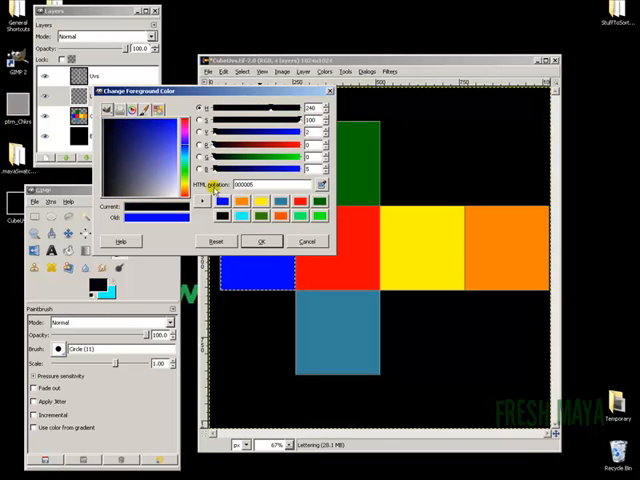
{"action": "left_click", "coordinate": [158, 184]}
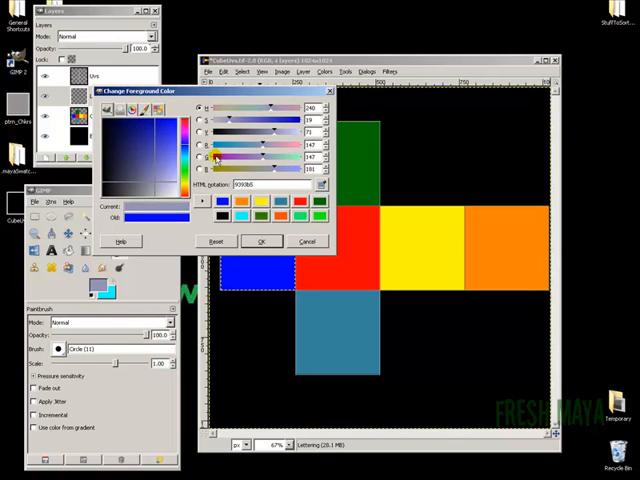
{"action": "left_click", "coordinate": [262, 240]}
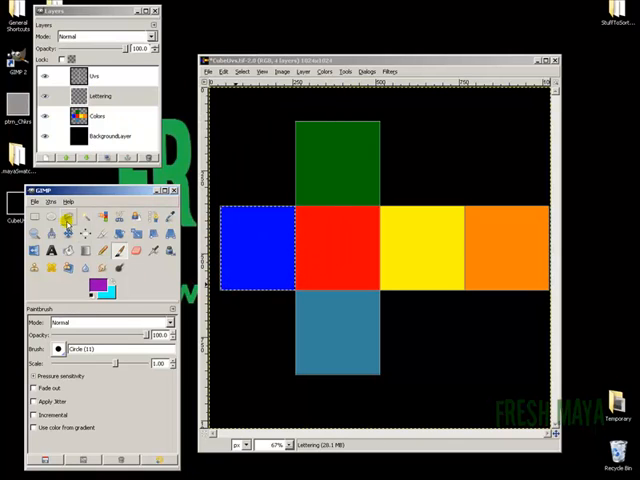
{"action": "mouse_move", "coordinate": [320, 224]}
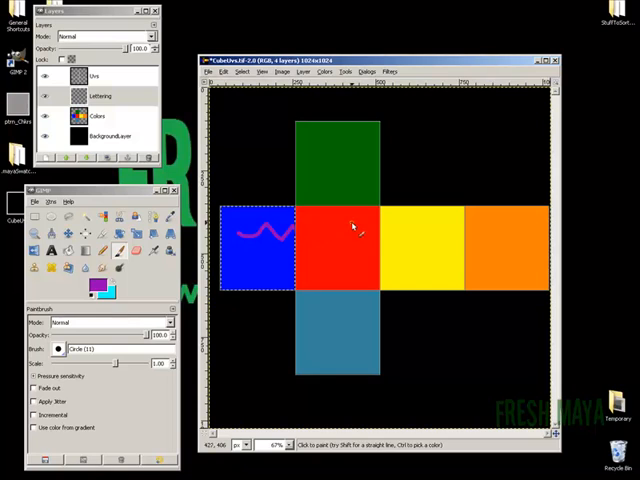
{"action": "left_click", "coordinate": [100, 96]}
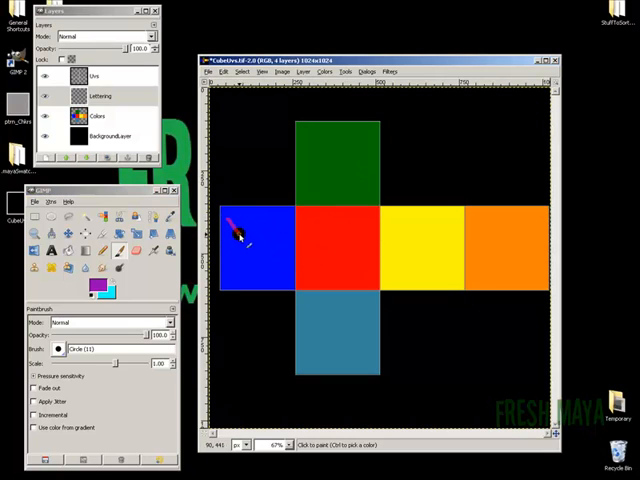
- Handwrite 'Welcome To FRESH MAYA' in purple across the blue, red, yellow and orange faces
{"action": "left_click_drag", "start_coordinate": [236, 236], "coordinate": [300, 244]}
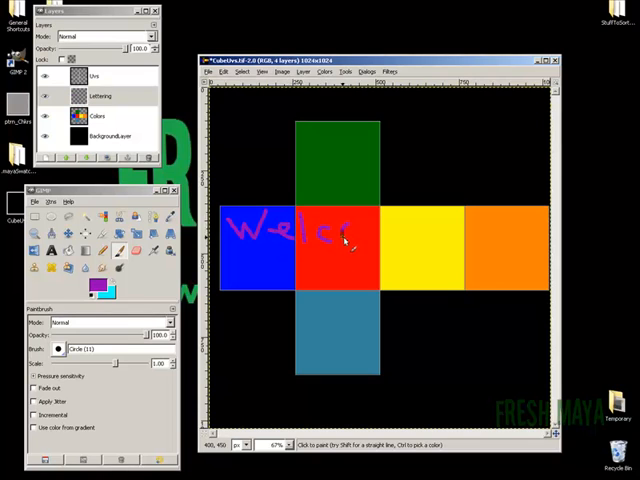
{"action": "left_click_drag", "start_coordinate": [356, 236], "coordinate": [424, 236]}
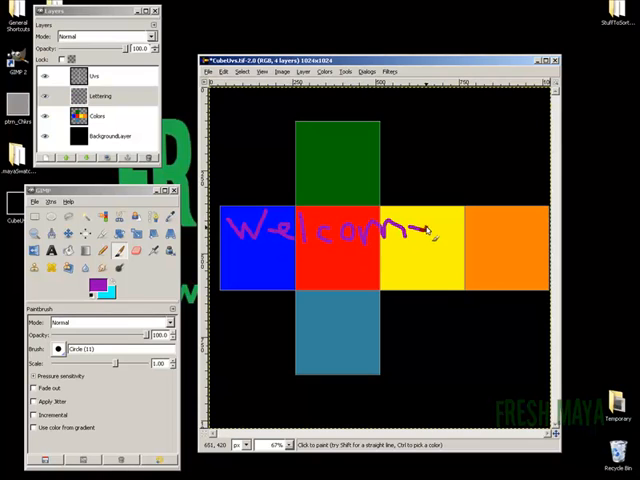
{"action": "left_click_drag", "start_coordinate": [420, 230], "coordinate": [500, 236]}
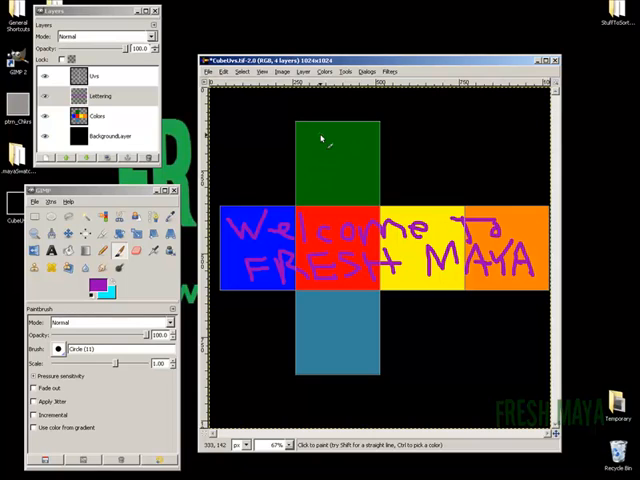
- Set the foreground colour to yellow for the smiley on the green face
{"action": "left_click", "coordinate": [96, 290]}
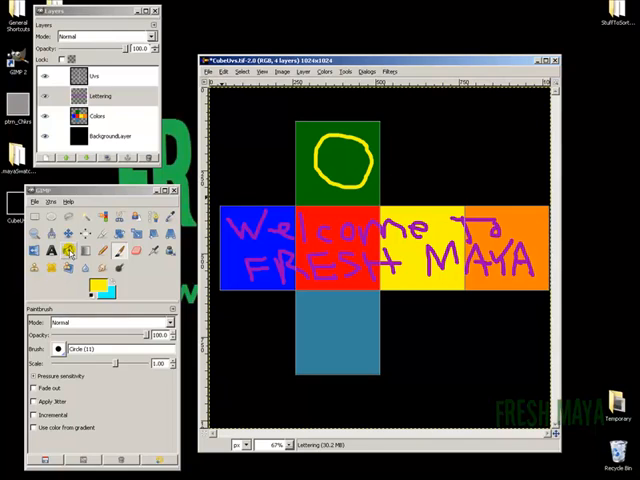
{"action": "mouse_move", "coordinate": [66, 252]}
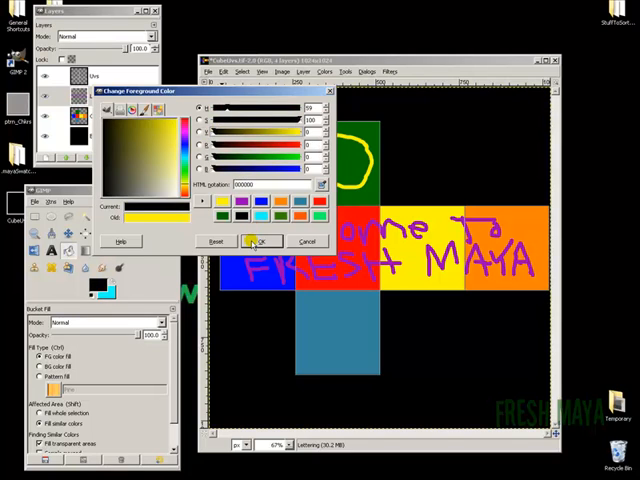
{"action": "left_click", "coordinate": [258, 240]}
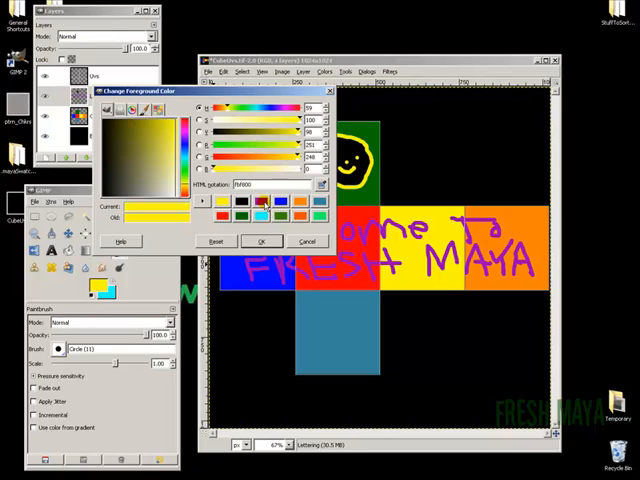
- Switch the foreground to black and paint wavy lines on the bottom face
{"action": "left_click", "coordinate": [240, 200]}
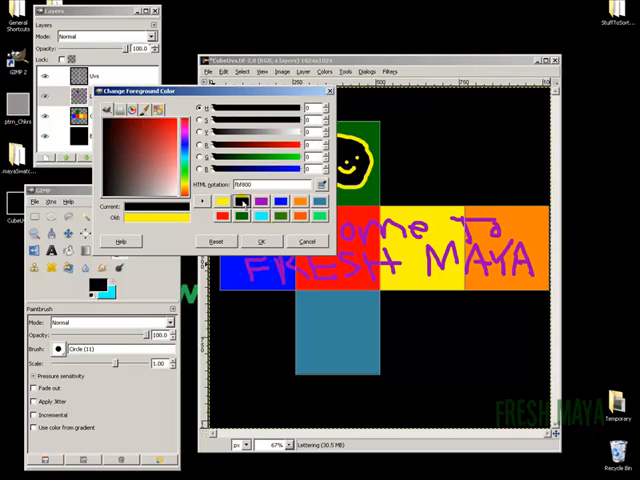
{"action": "left_click", "coordinate": [264, 240]}
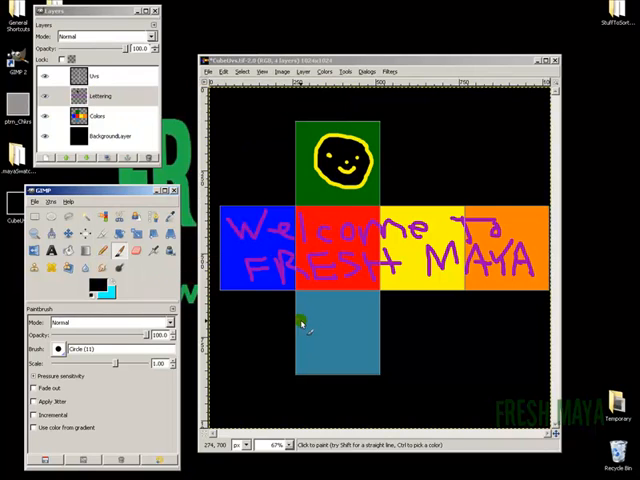
{"action": "left_click_drag", "start_coordinate": [300, 320], "coordinate": [350, 316]}
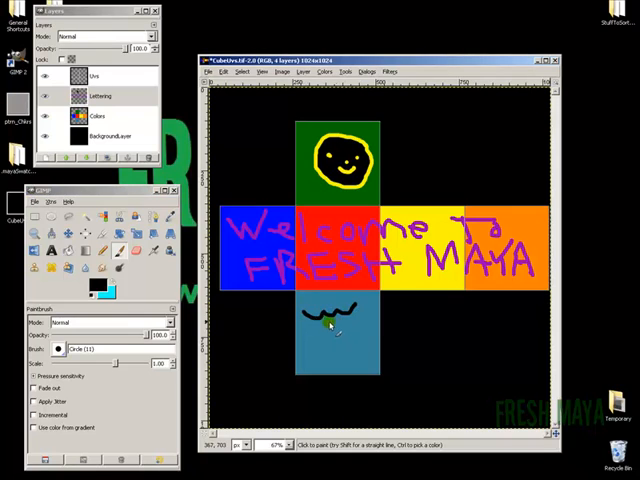
{"action": "left_click_drag", "start_coordinate": [330, 330], "coordinate": [360, 340]}
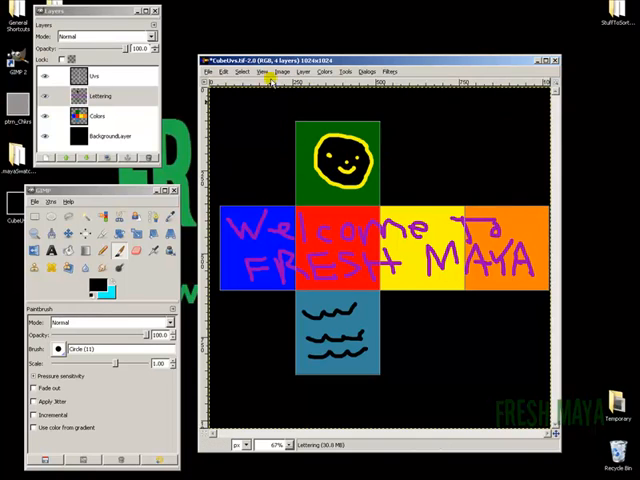
- Merge the Lines layer down into the layer below it
{"action": "left_click", "coordinate": [96, 76]}
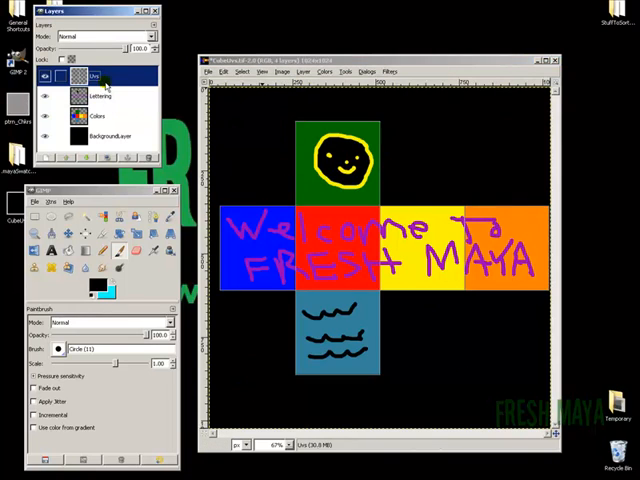
{"action": "right_click", "coordinate": [90, 76]}
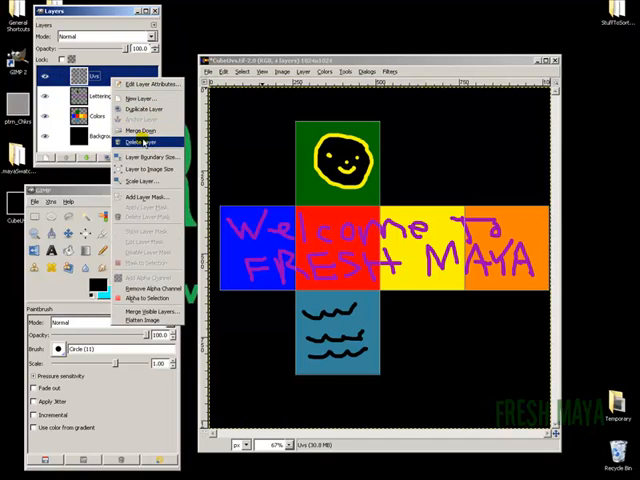
{"action": "left_click", "coordinate": [144, 140]}
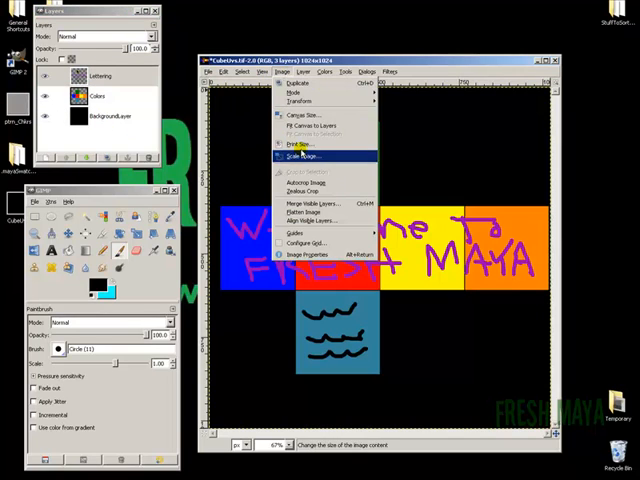
{"action": "mouse_move", "coordinate": [310, 212]}
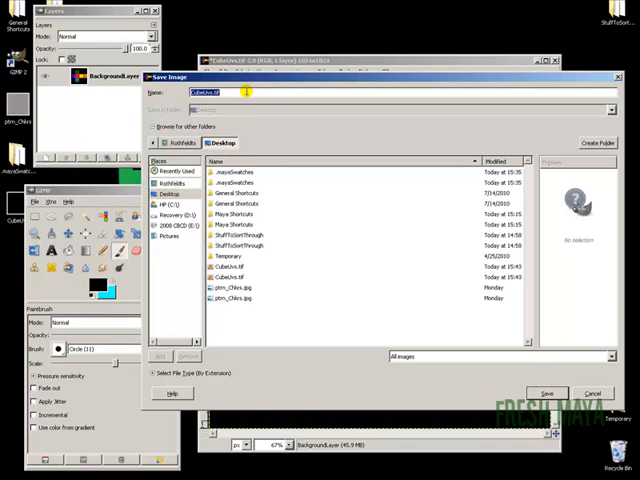
- Save the texture as CubeTexture.jpg on the desktop
{"action": "type", "text": "CubeTexture"}
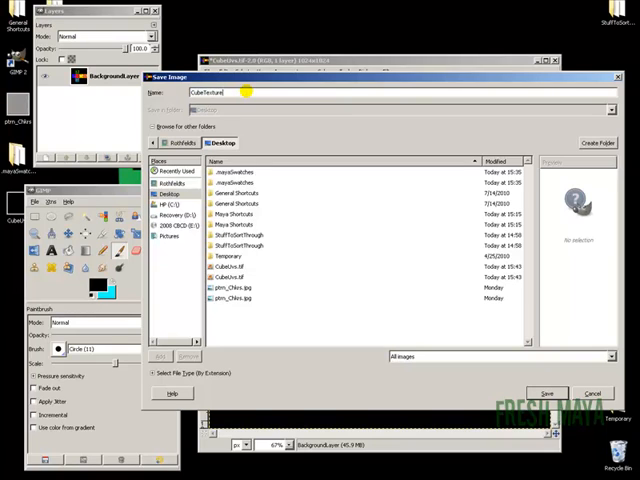
{"action": "type", "text": ".jpg"}
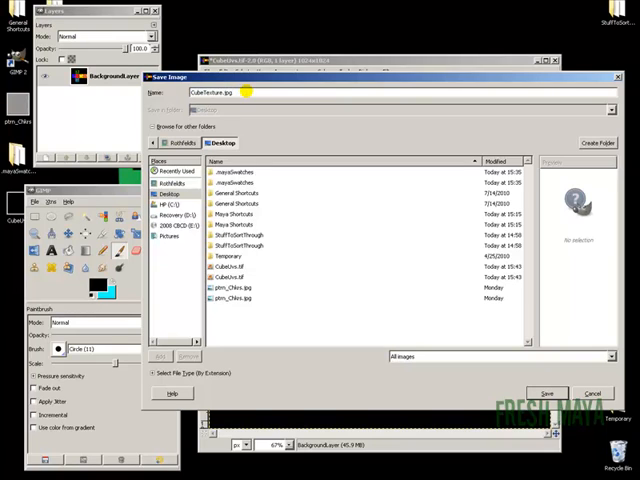
{"action": "left_click", "coordinate": [544, 392]}
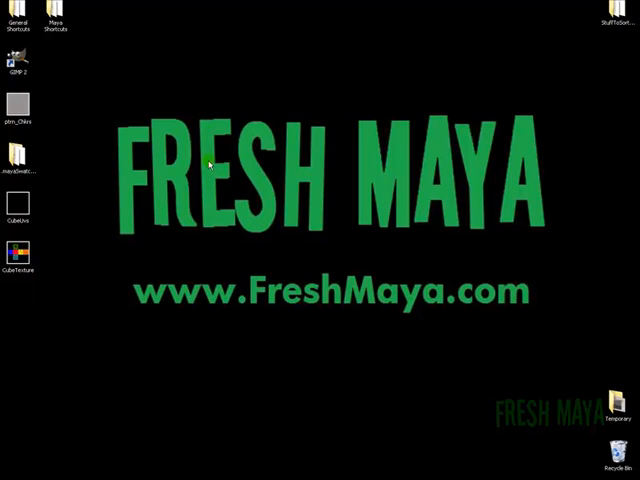
{"action": "mouse_move", "coordinate": [228, 224]}
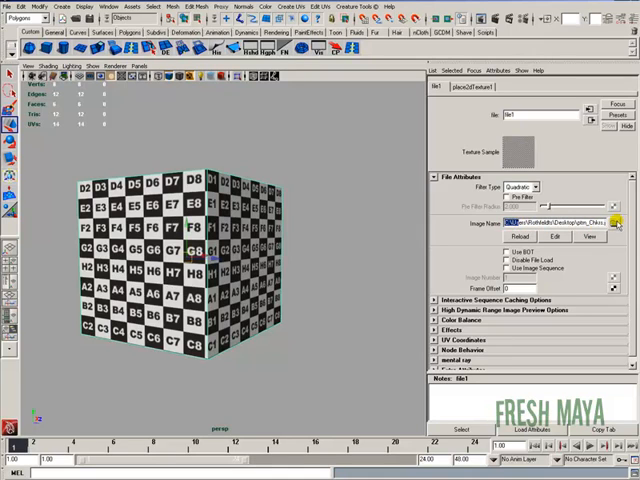
- Browse from the file node's Image Name field to choose a new texture image
{"action": "left_click", "coordinate": [548, 224]}
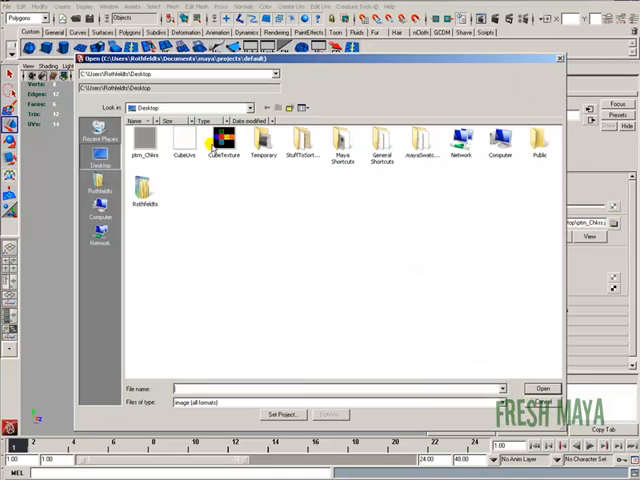